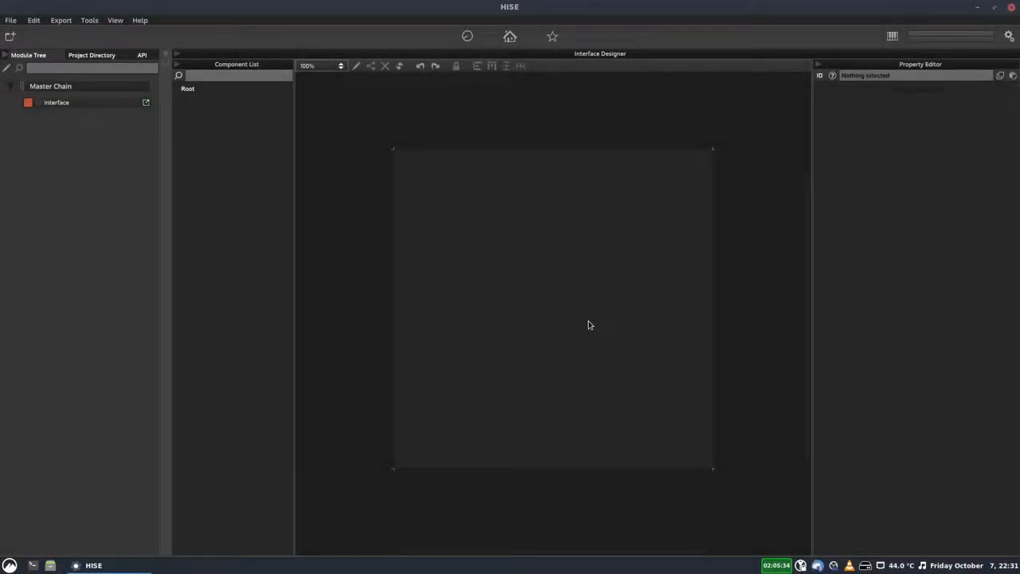
{"action": "mouse_move", "coordinate": [558, 224]}
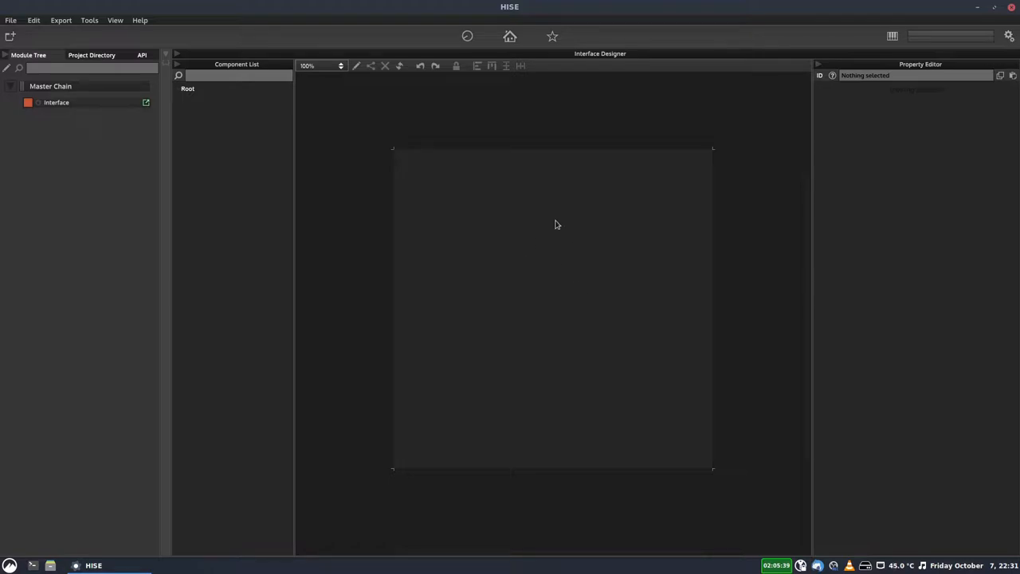
{"action": "mouse_move", "coordinate": [357, 65]}
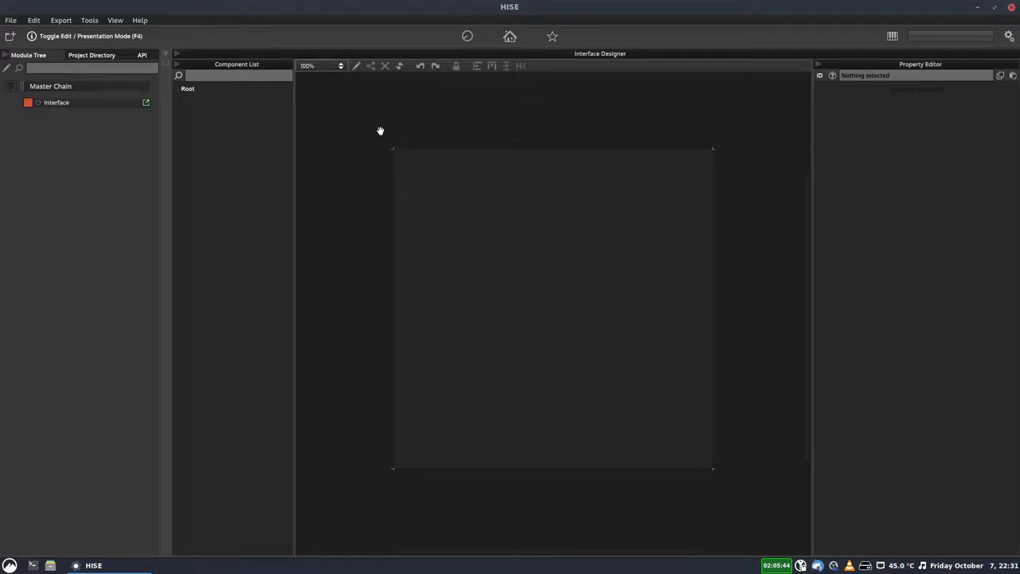
Toggle the Interface Designer's edit mode until the layout grid shows over the empty canvas
{"action": "left_click", "coordinate": [357, 66]}
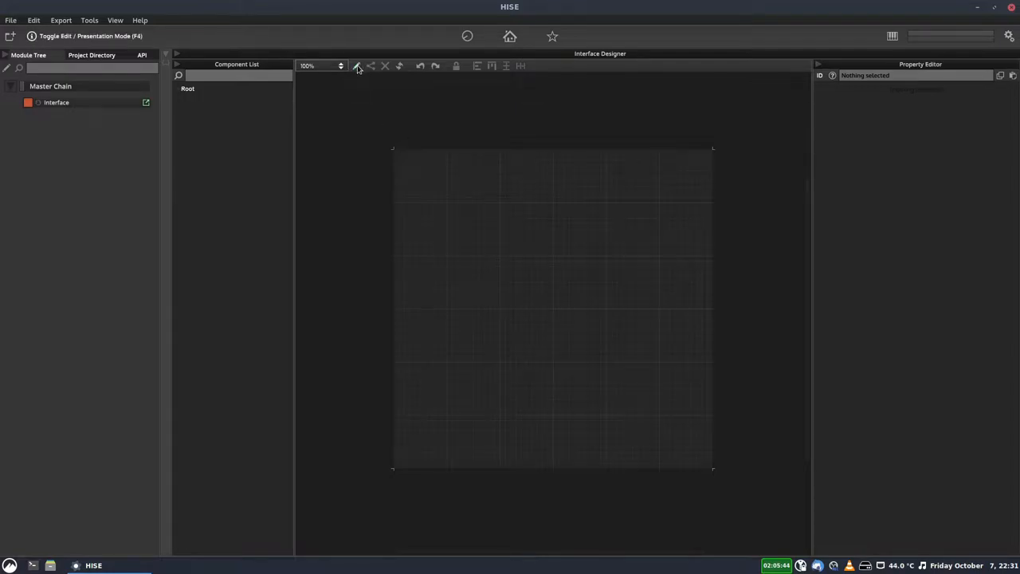
{"action": "left_click", "coordinate": [357, 66]}
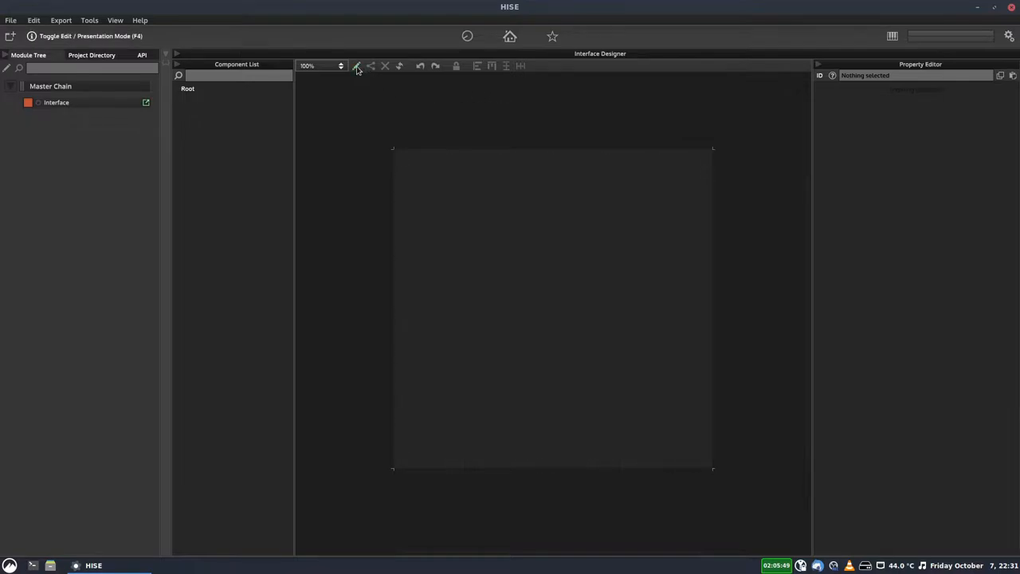
{"action": "left_click", "coordinate": [357, 66]}
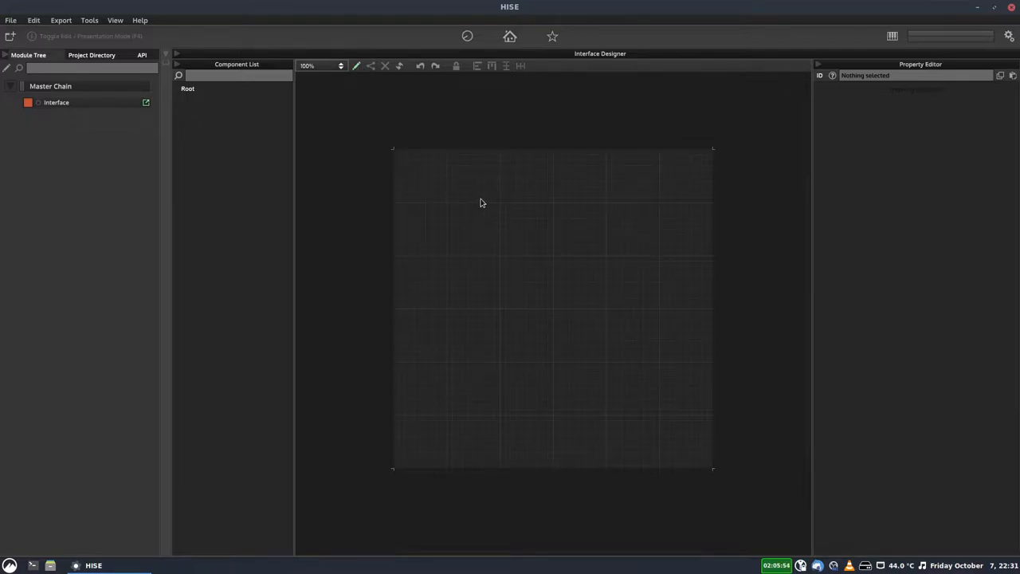
Add a new Button component (Button1) to the canvas and zoom the designer to 150%
{"action": "right_click", "coordinate": [481, 202]}
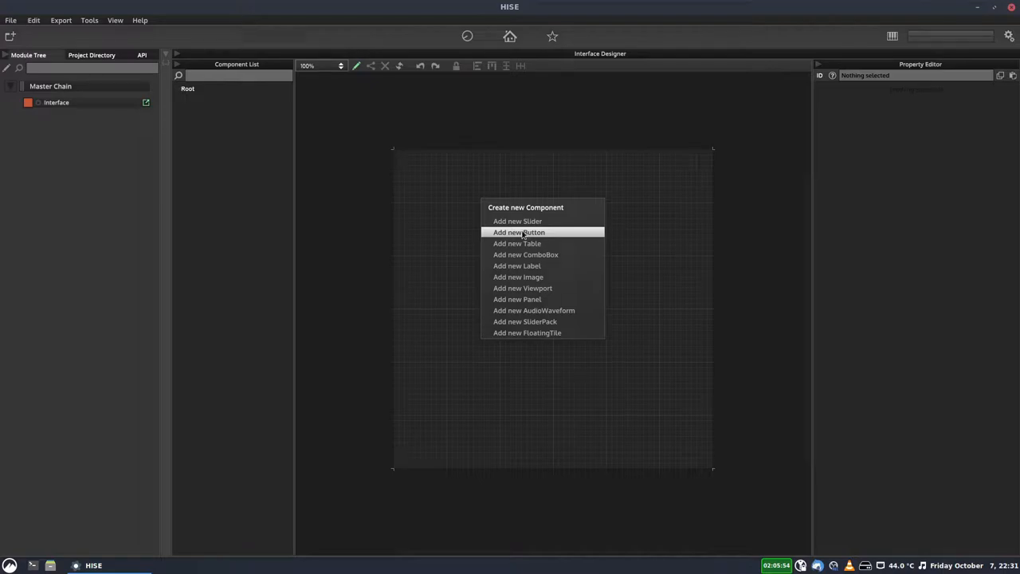
{"action": "left_click", "coordinate": [520, 233]}
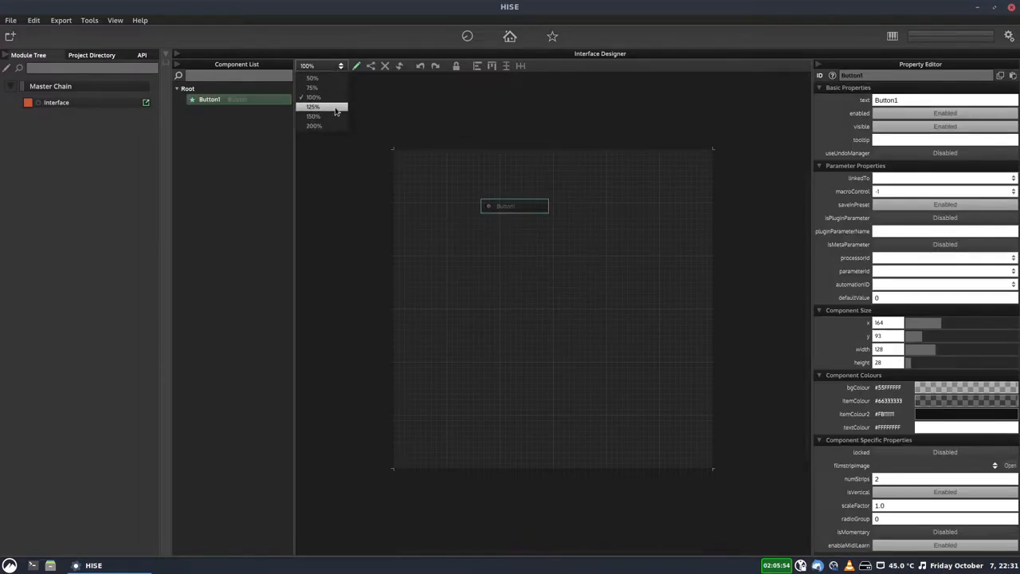
{"action": "left_click", "coordinate": [312, 115]}
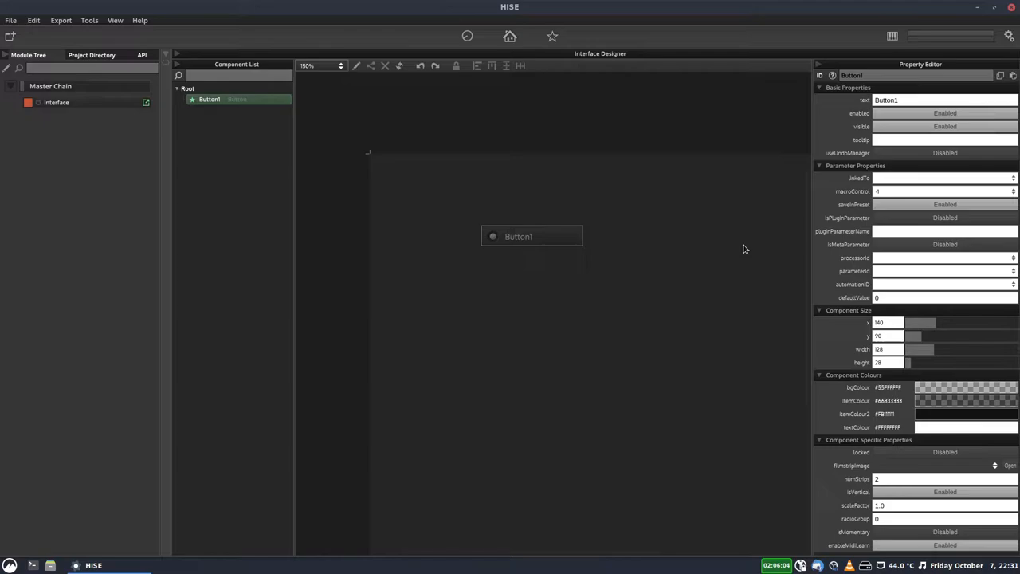
{"action": "mouse_move", "coordinate": [242, 402]}
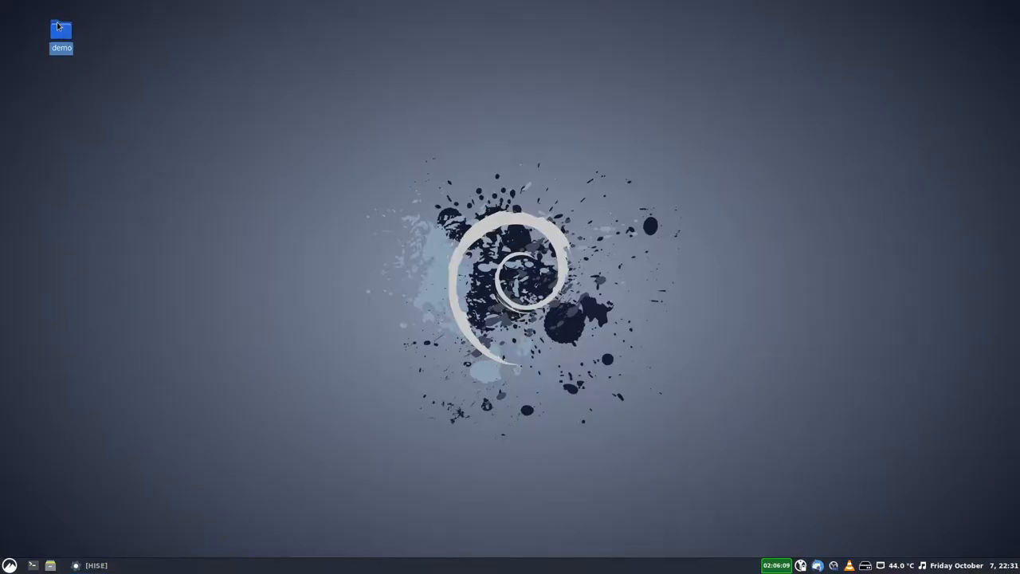
Browse into the demo project's Images folder and open sixstatebutton.png
{"action": "double_click", "coordinate": [61, 29]}
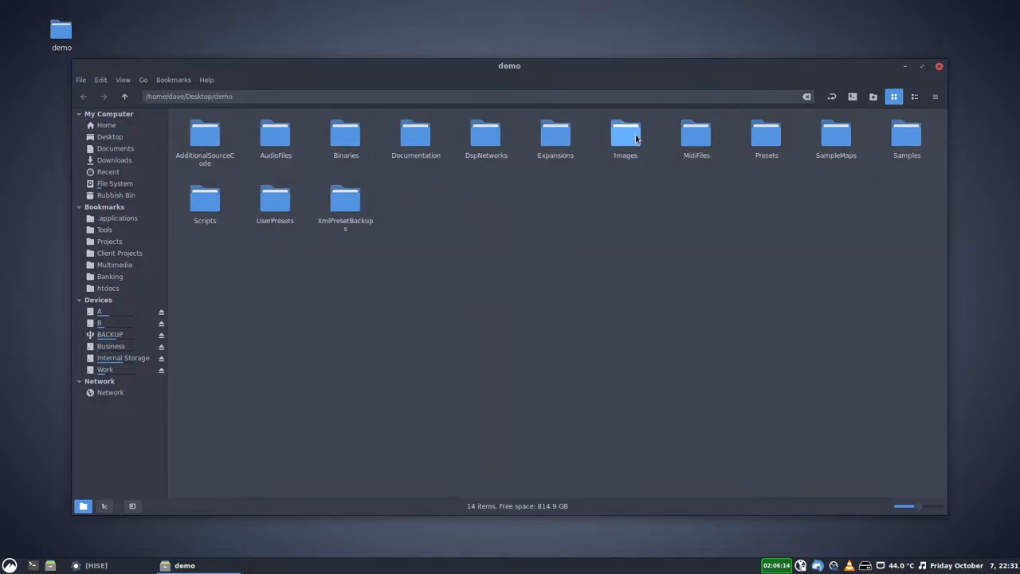
{"action": "double_click", "coordinate": [625, 134]}
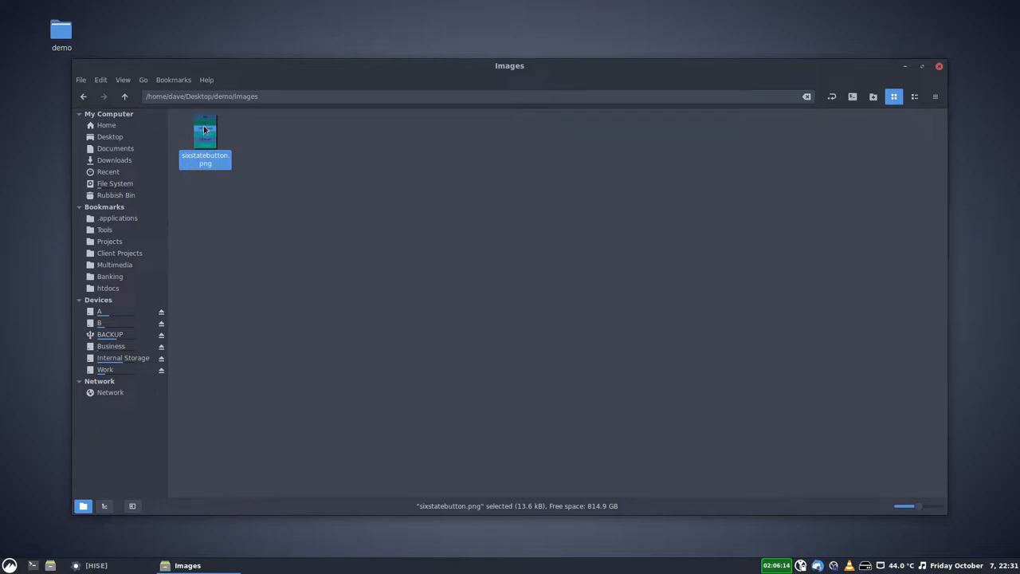
{"action": "double_click", "coordinate": [205, 134]}
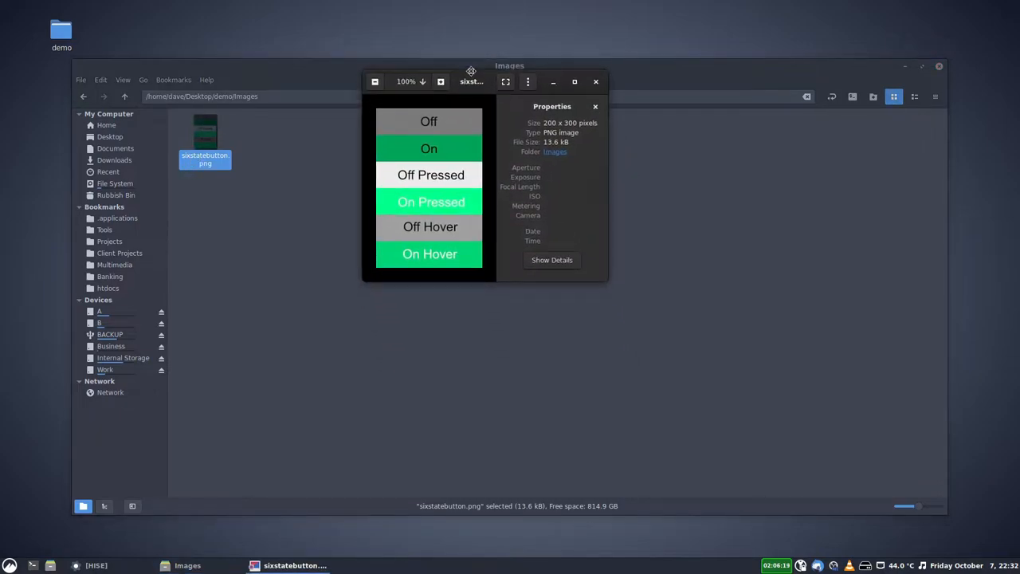
{"action": "left_click_drag", "start_coordinate": [472, 81], "coordinate": [472, 69]}
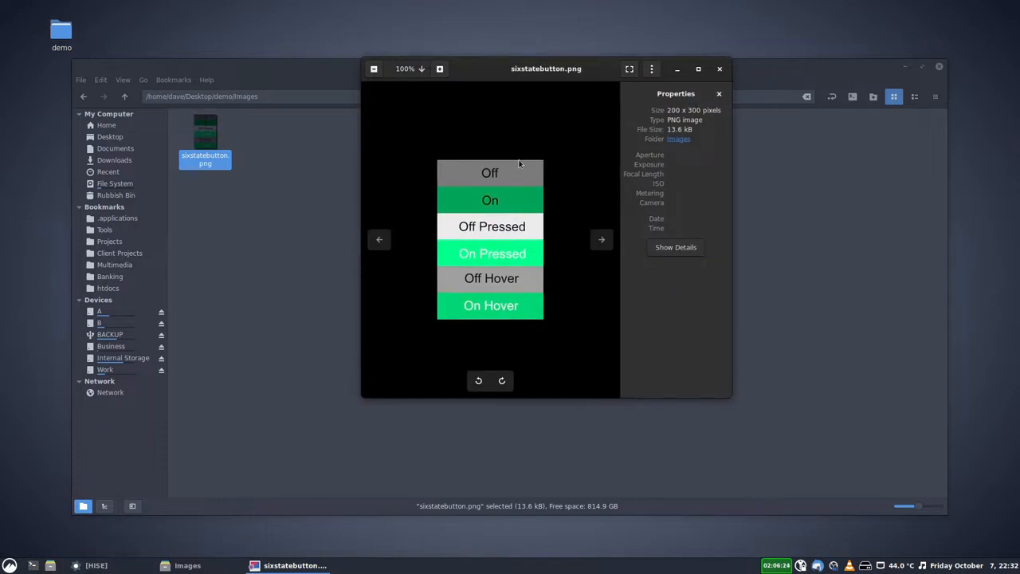
{"action": "mouse_move", "coordinate": [469, 226]}
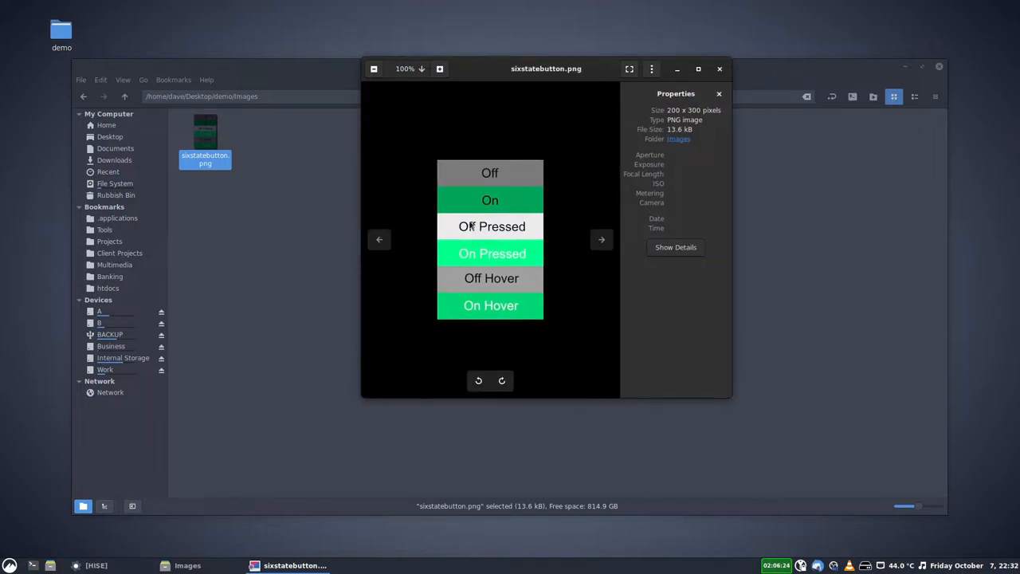
{"action": "mouse_move", "coordinate": [567, 213]}
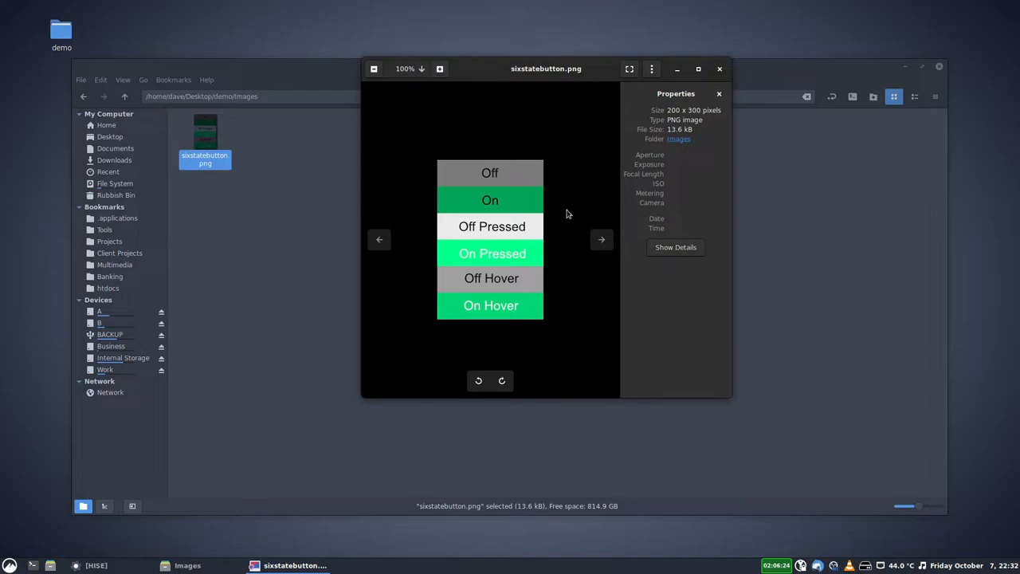
{"action": "mouse_move", "coordinate": [478, 271]}
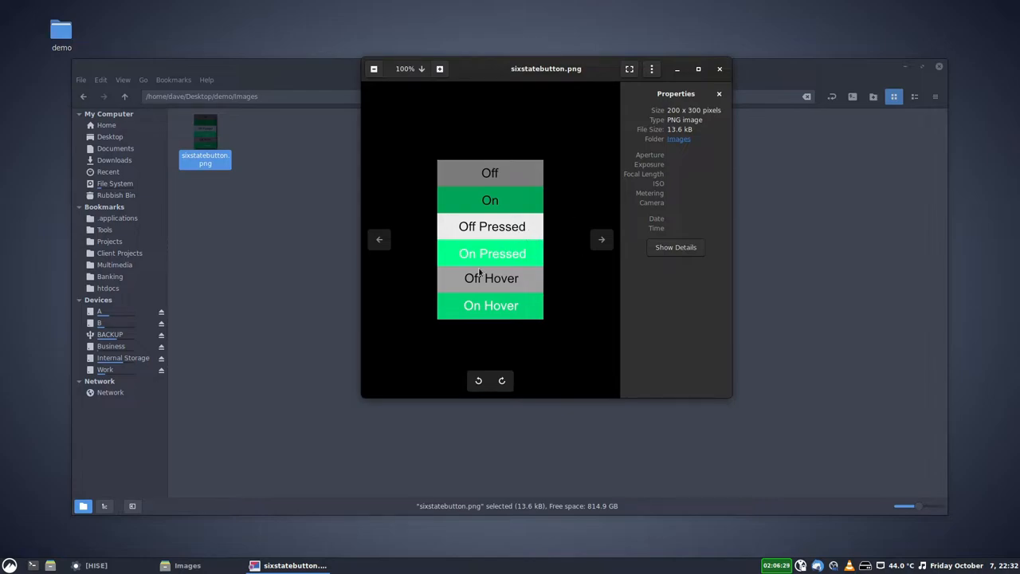
{"action": "mouse_move", "coordinate": [516, 291]}
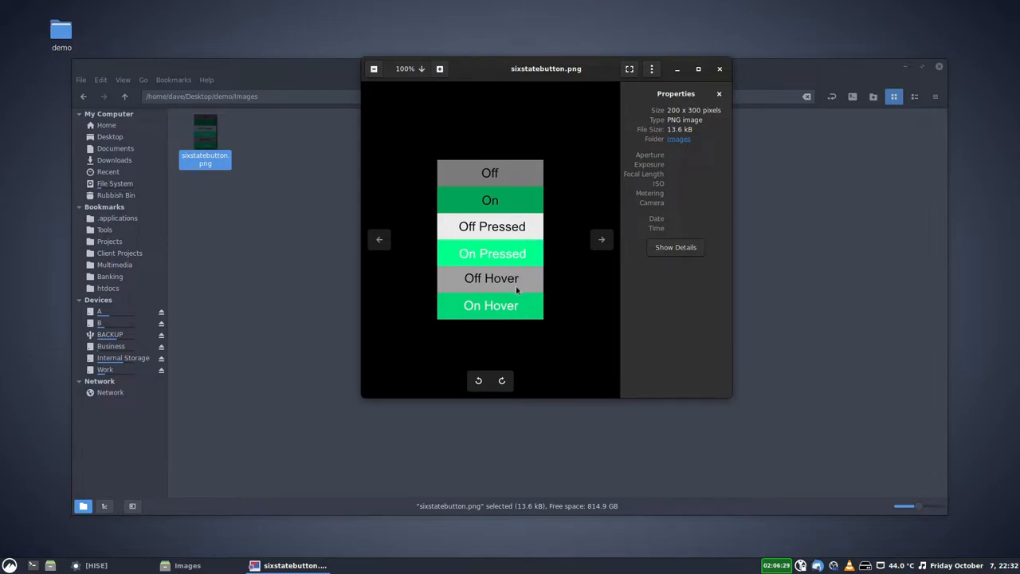
{"action": "mouse_move", "coordinate": [453, 319]}
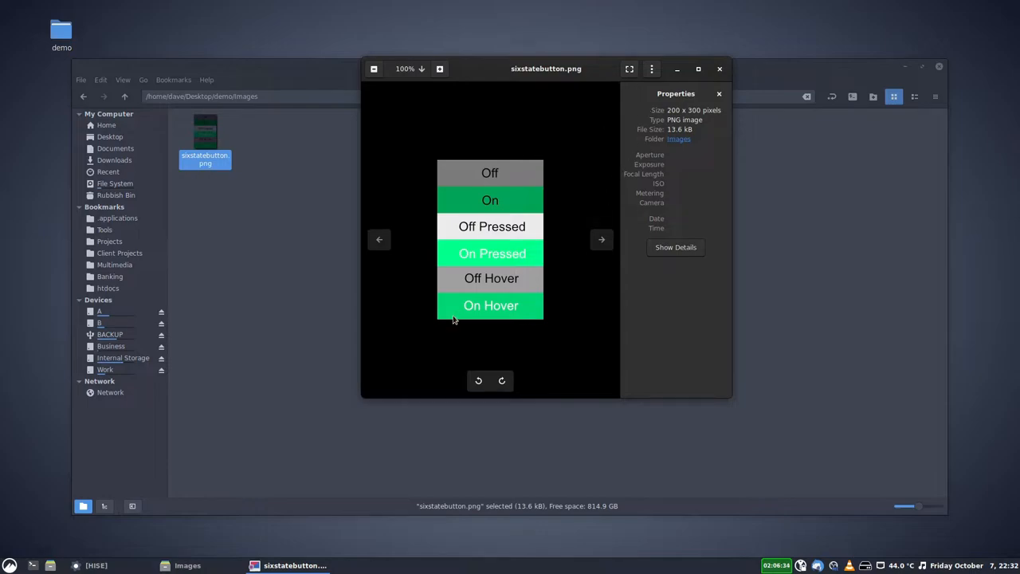
{"action": "mouse_move", "coordinate": [523, 315]}
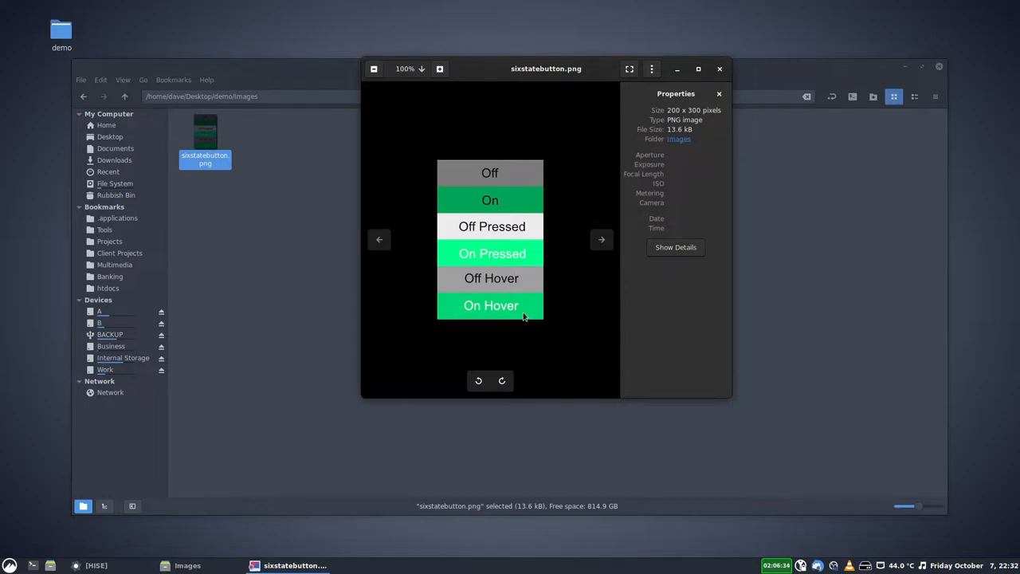
{"action": "mouse_move", "coordinate": [491, 200]}
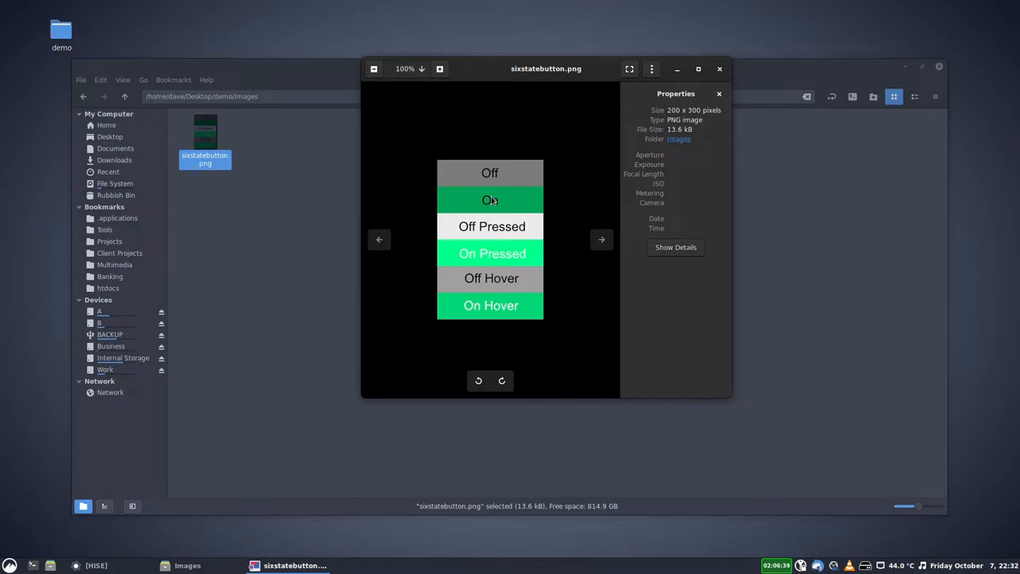
{"action": "mouse_move", "coordinate": [555, 220]}
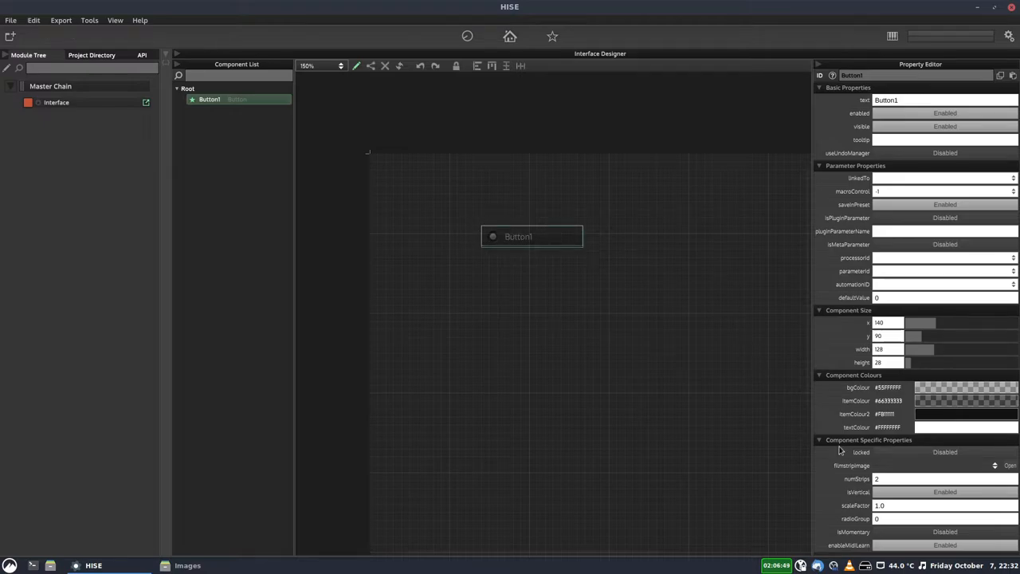
{"action": "mouse_move", "coordinate": [899, 469]}
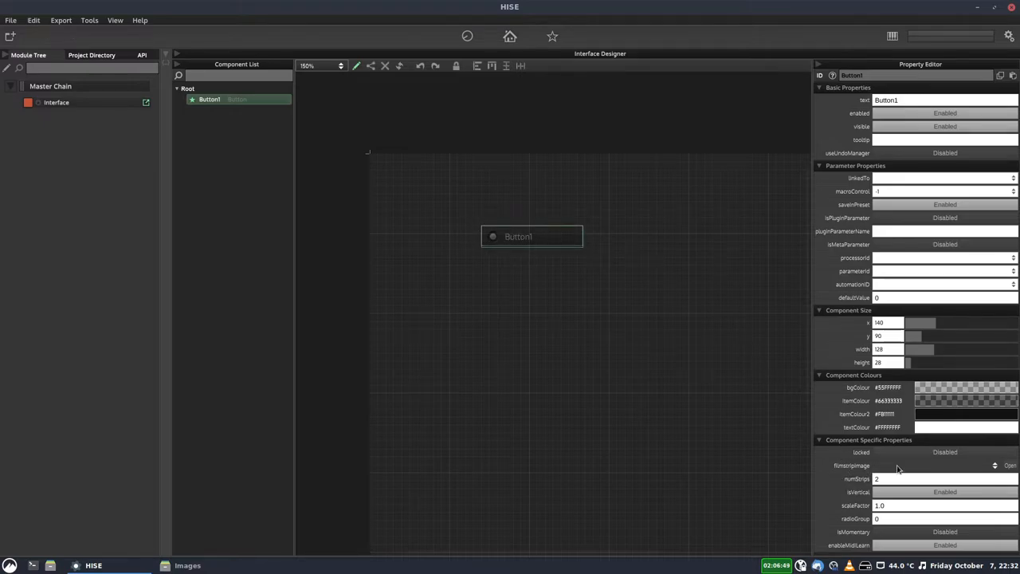
Load sixstatebutton.png as Button1's filmstripImage from the images folder
{"action": "left_click", "coordinate": [991, 466]}
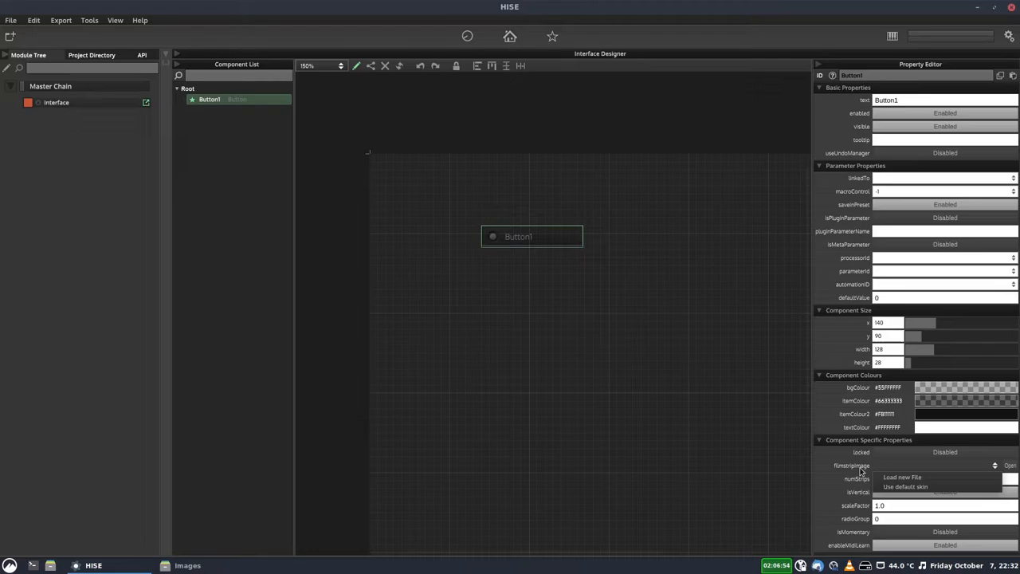
{"action": "left_click", "coordinate": [903, 477]}
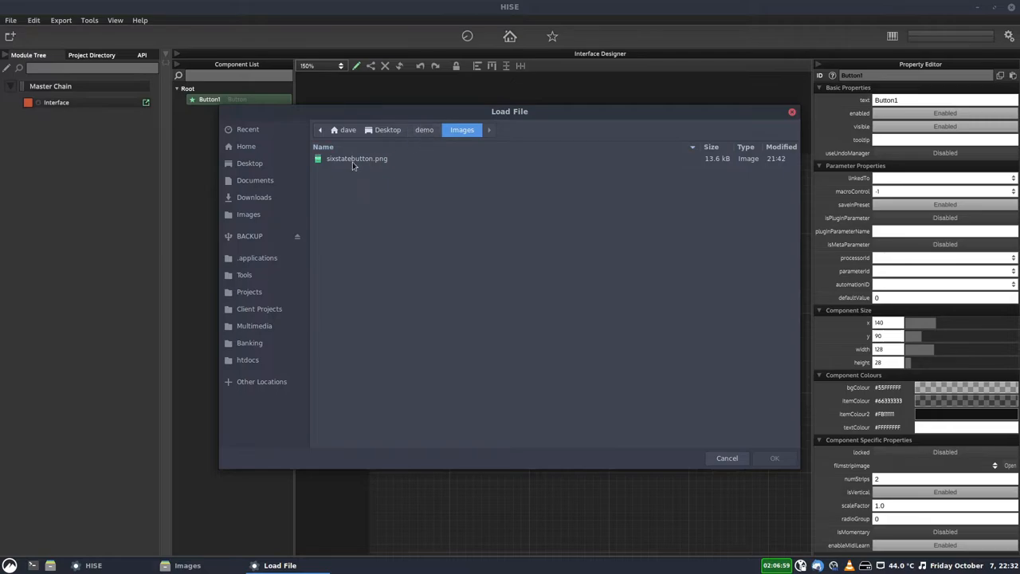
{"action": "left_click", "coordinate": [357, 158]}
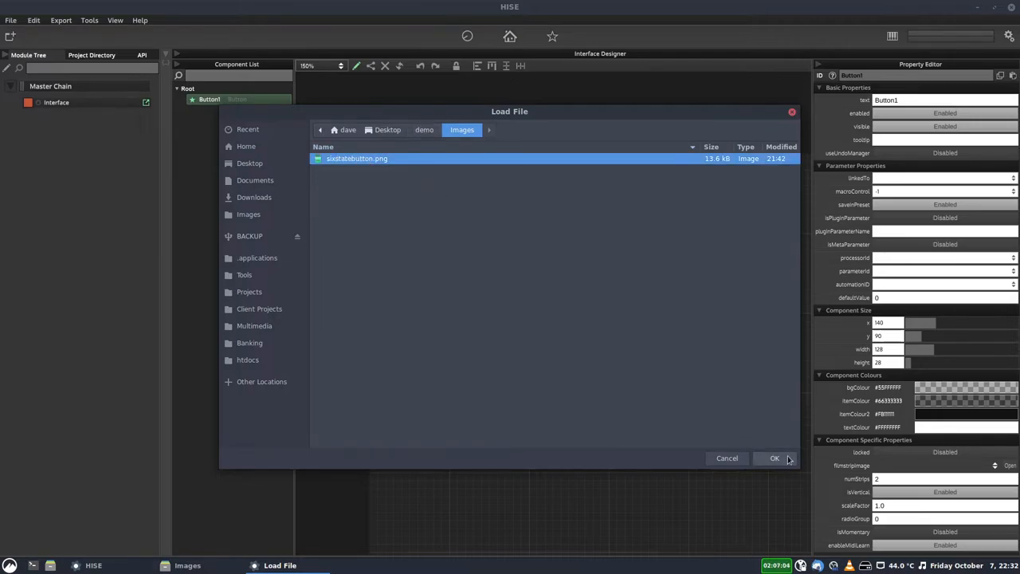
{"action": "left_click", "coordinate": [773, 457]}
{"action": "type", "text": "6"}
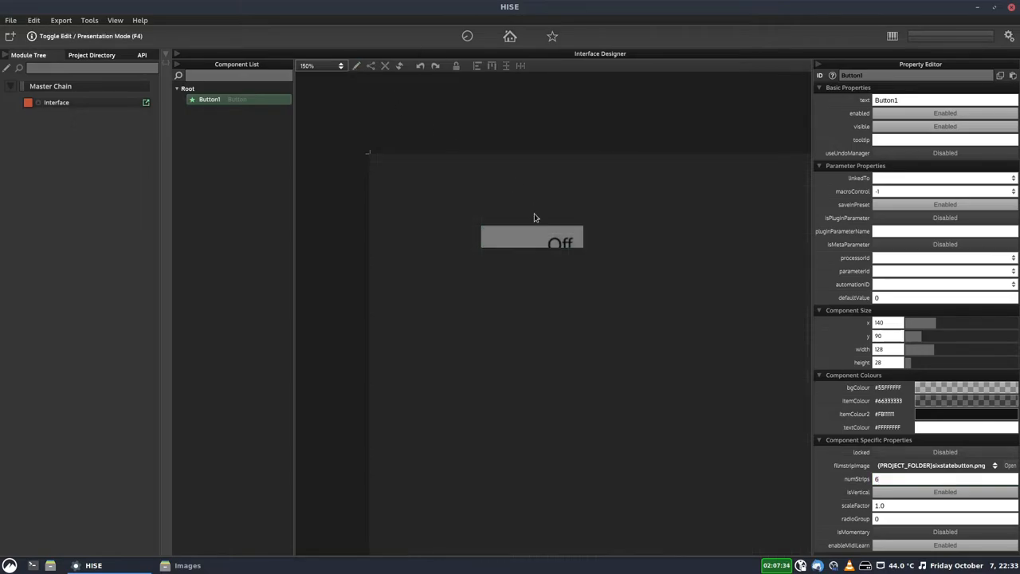
{"action": "mouse_move", "coordinate": [502, 242]}
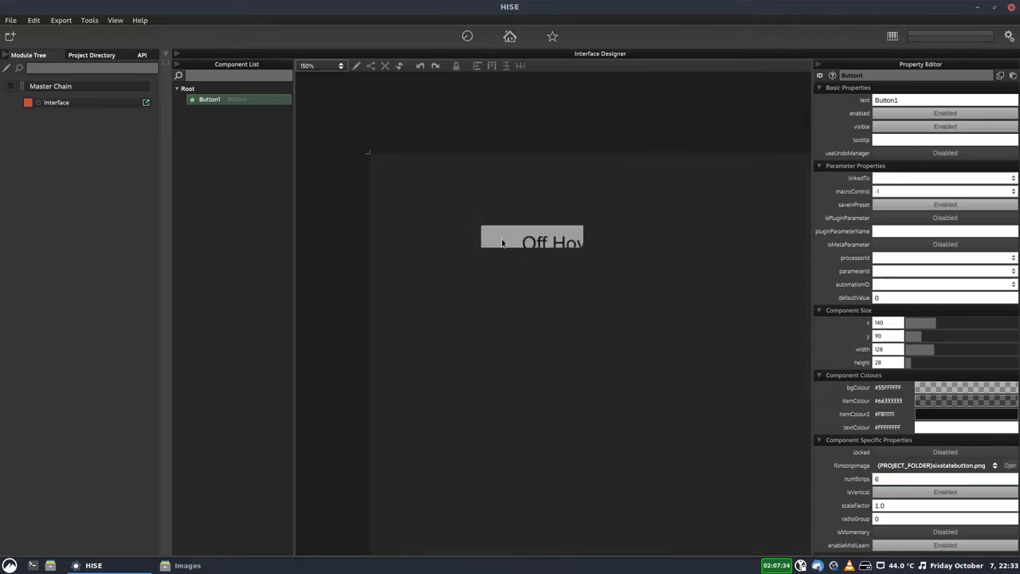
{"action": "mouse_move", "coordinate": [254, 364]}
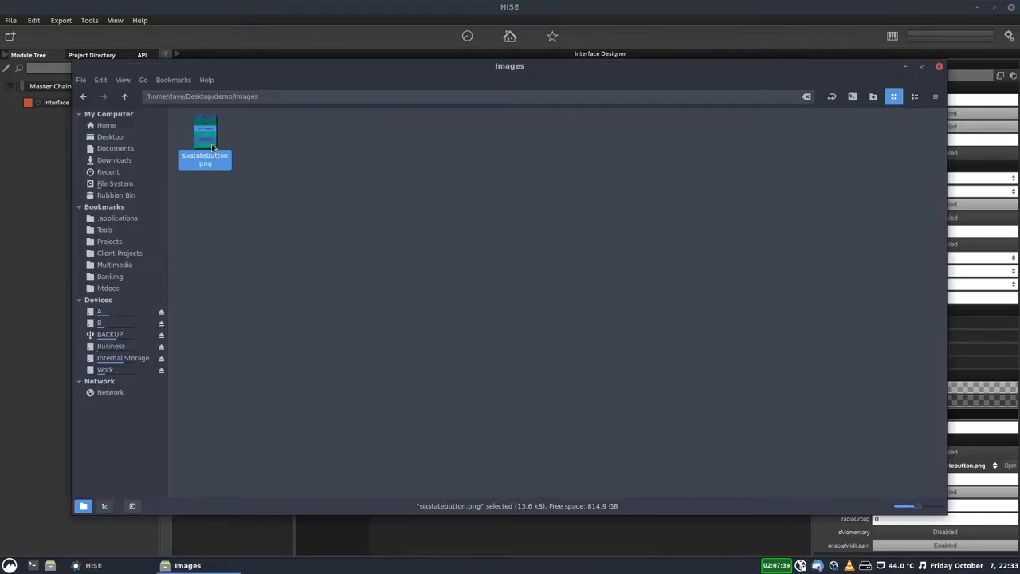
View sixstatebutton.png again to inspect its six button frames
{"action": "double_click", "coordinate": [204, 136]}
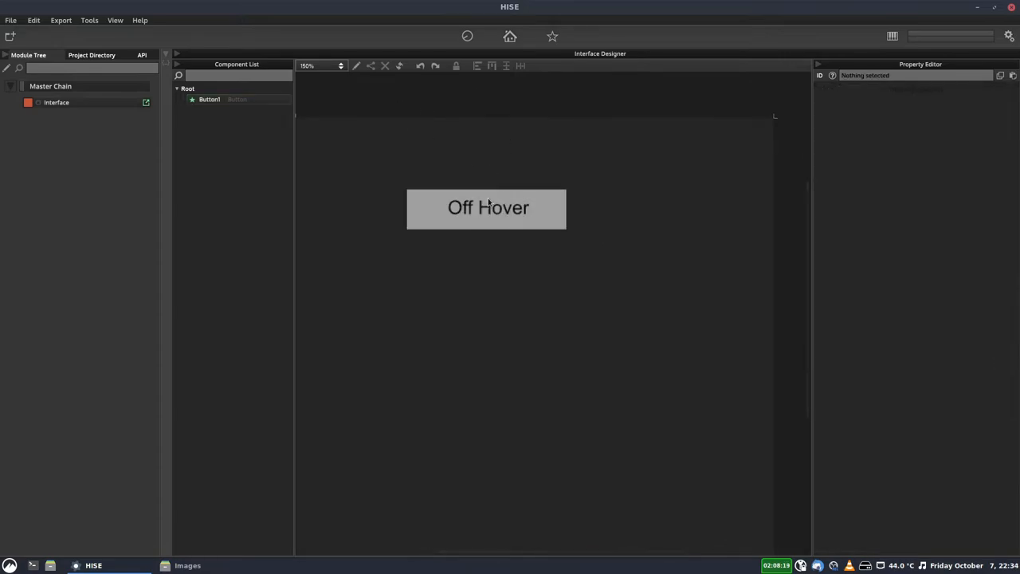
{"action": "mouse_move", "coordinate": [485, 224]}
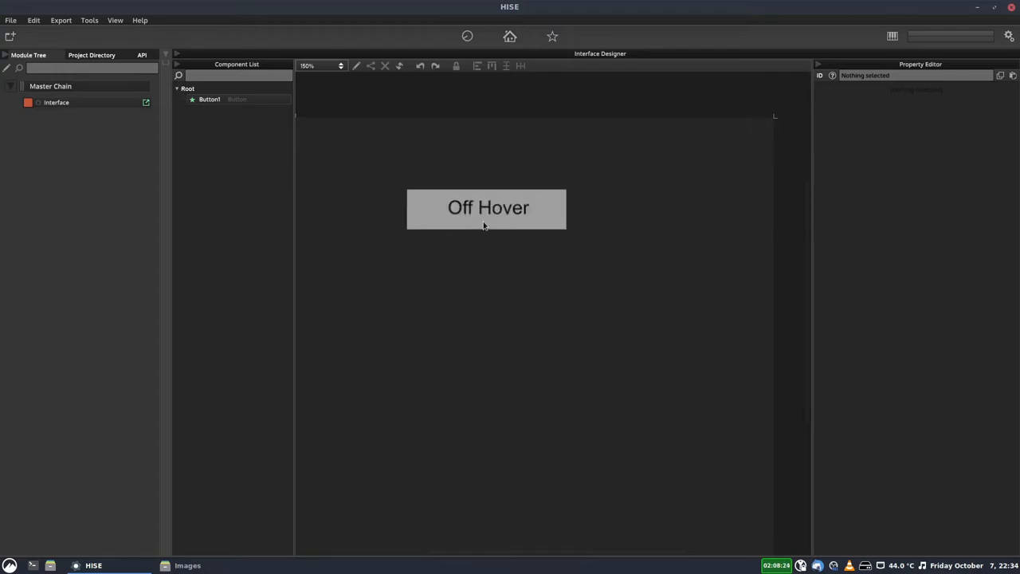
{"action": "left_click", "coordinate": [488, 209]}
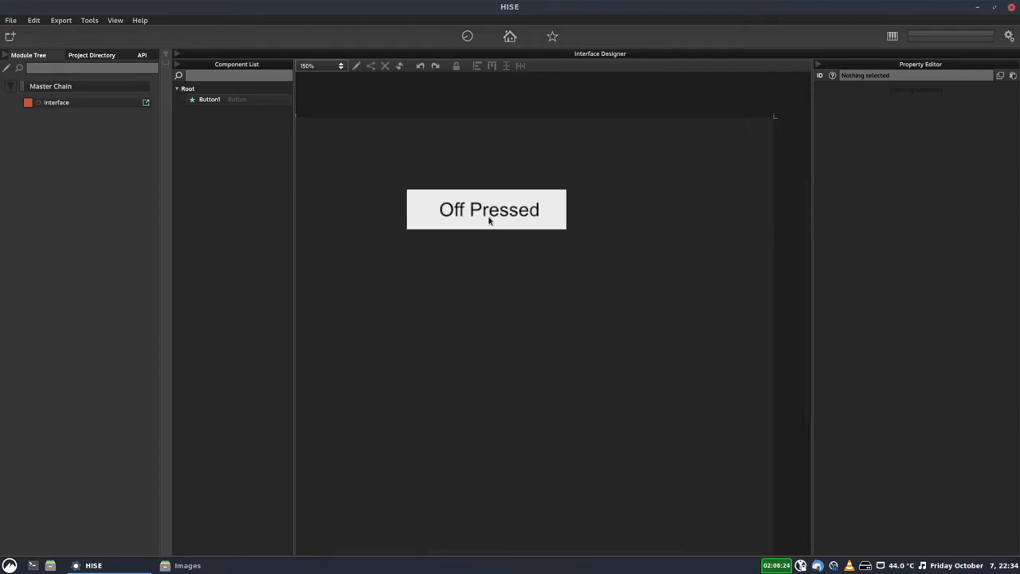
{"action": "mouse_move", "coordinate": [487, 209]}
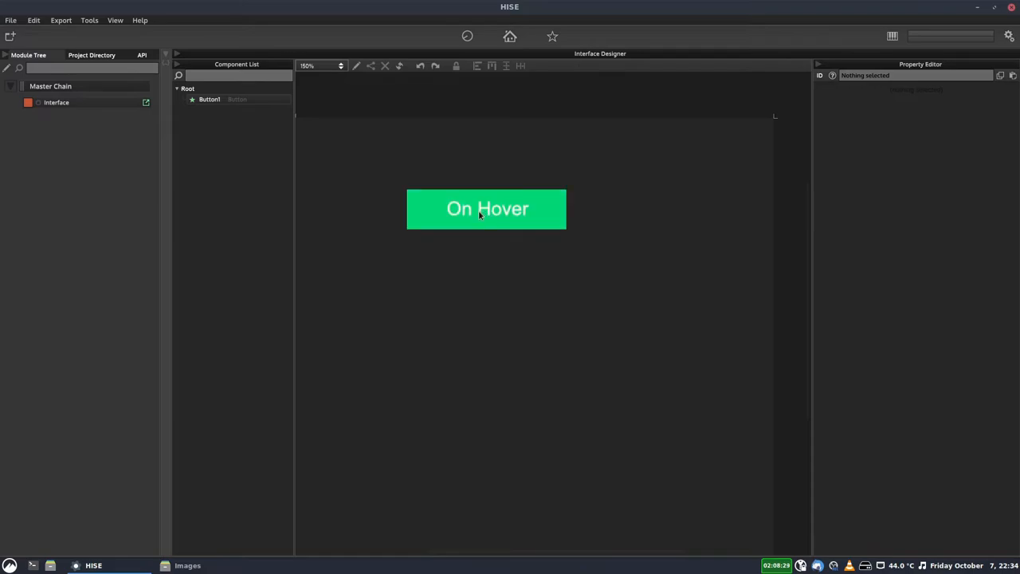
{"action": "mouse_move", "coordinate": [603, 137]}
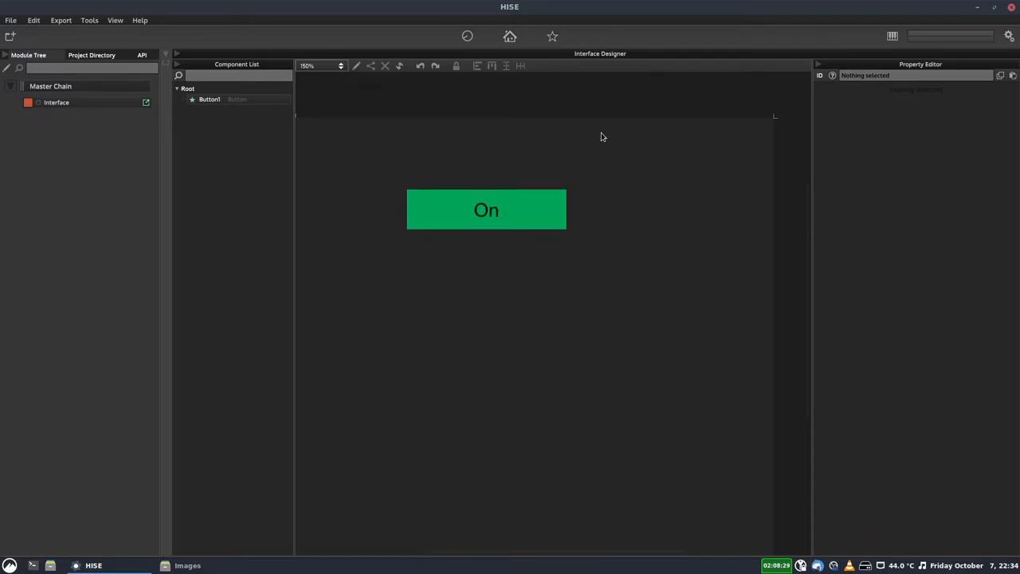
{"action": "left_click", "coordinate": [486, 210]}
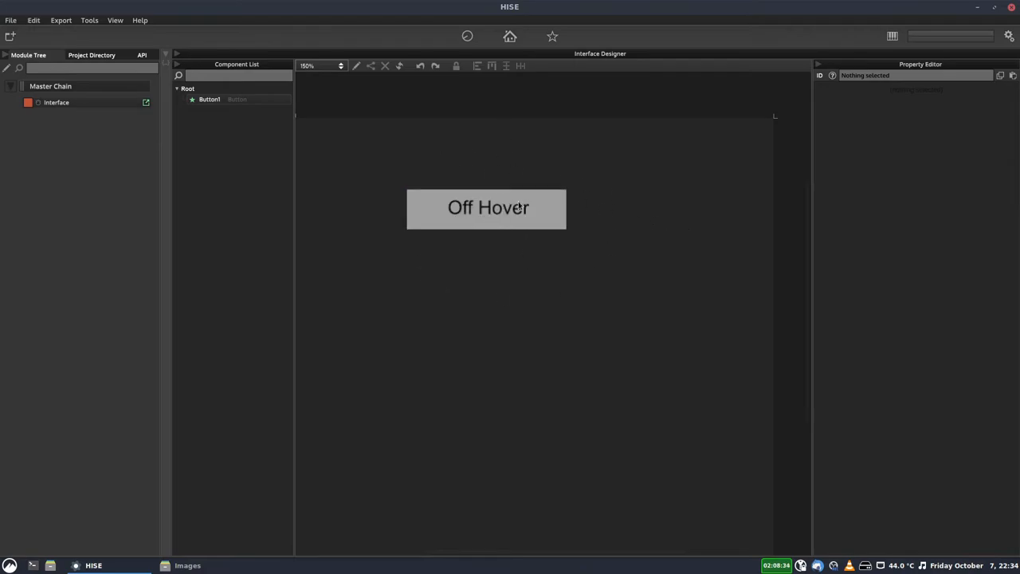
{"action": "mouse_move", "coordinate": [477, 194]}
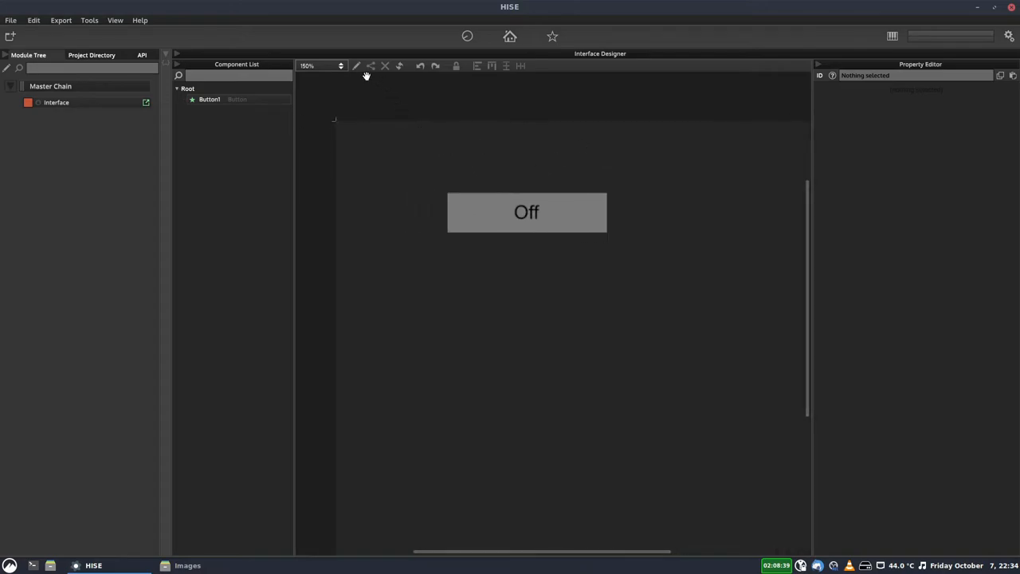
{"action": "mouse_move", "coordinate": [367, 76]}
{"action": "type", "text": "100"}
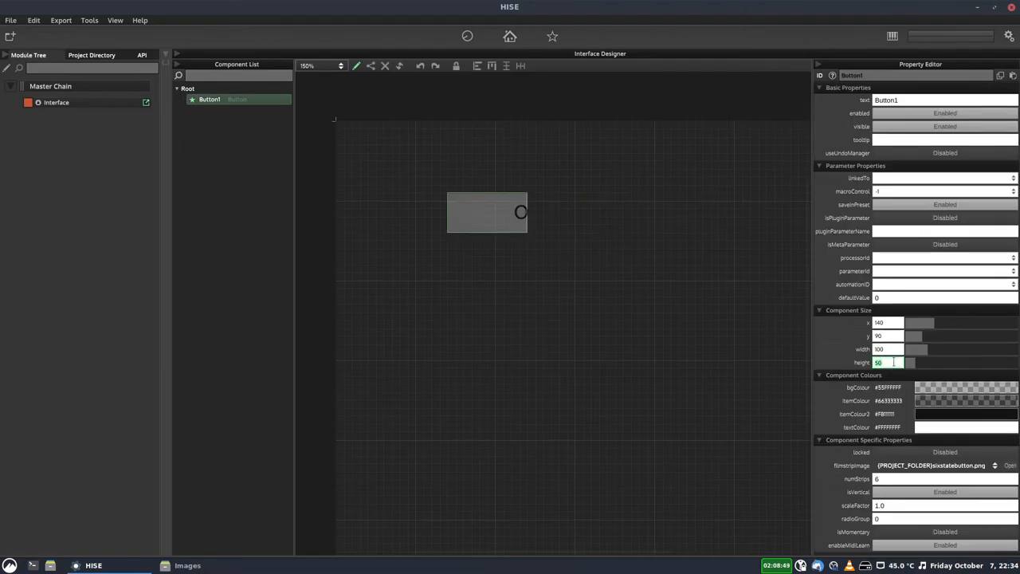
Set the button height to 25 and the image scaleFactor to 0.5
{"action": "type", "text": "25"}
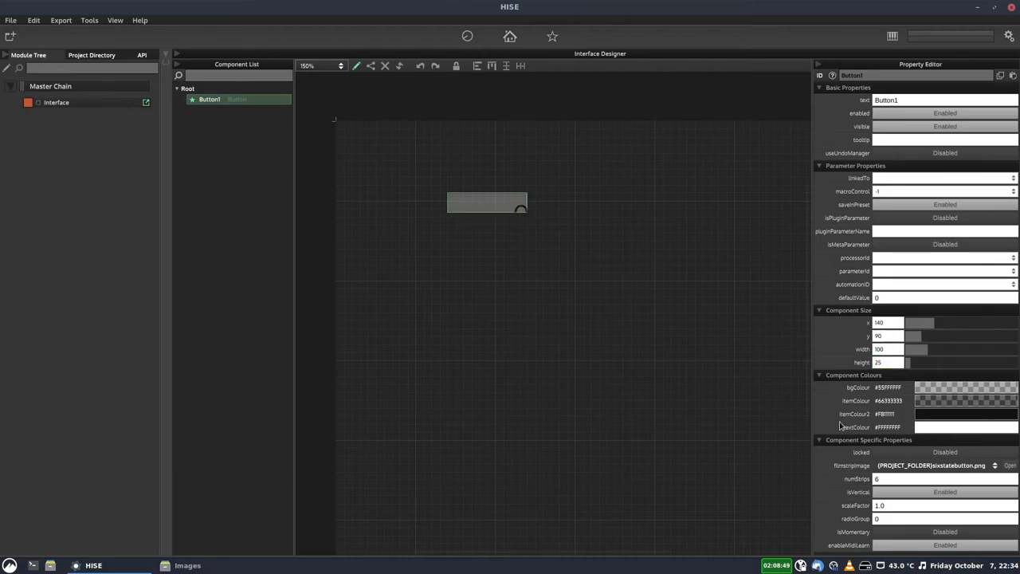
{"action": "left_click", "coordinate": [944, 505]}
{"action": "type", "text": "0.5"}
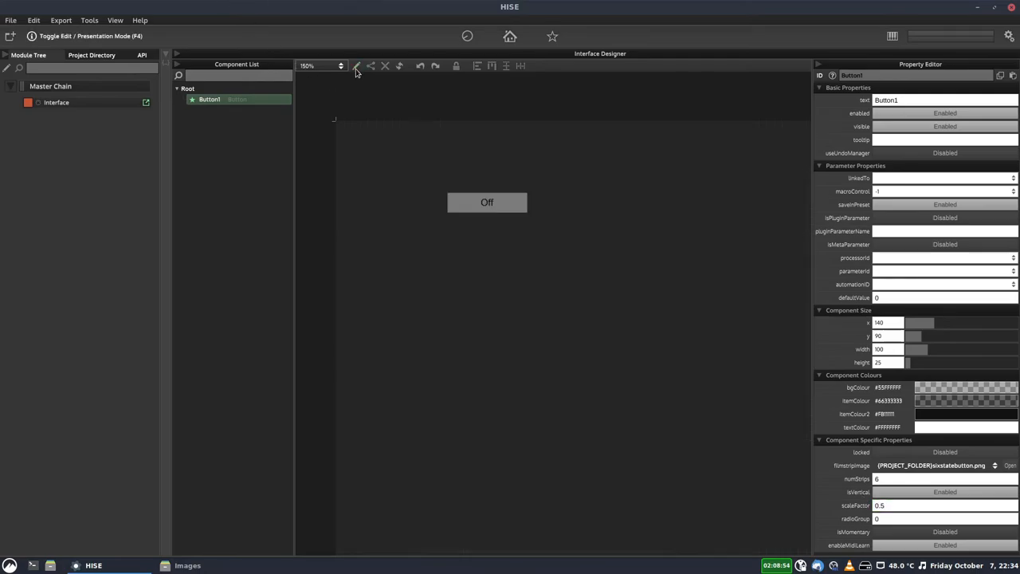
{"action": "mouse_move", "coordinate": [488, 201]}
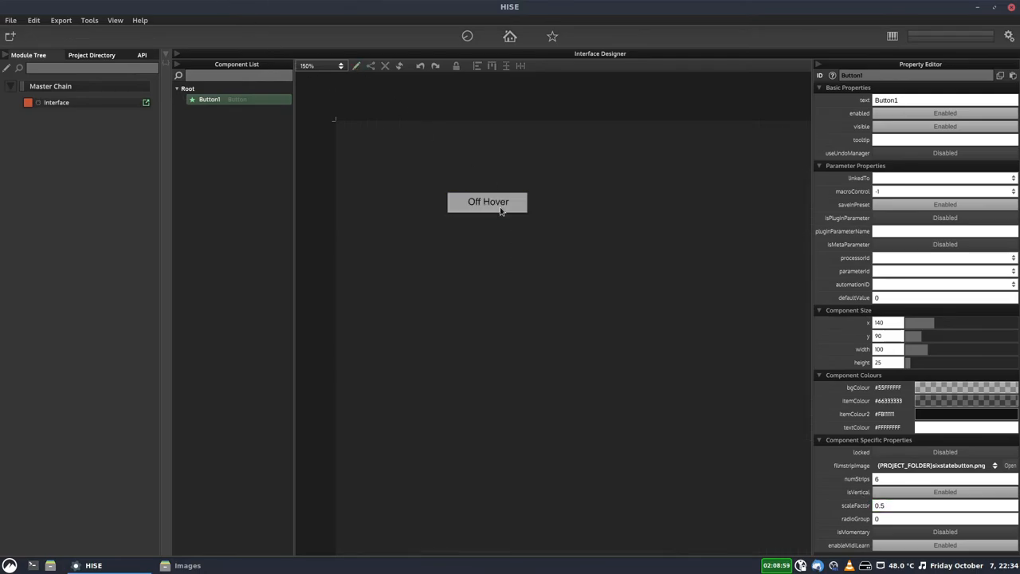
Switch the half-size button on so it shows its green On frame
{"action": "left_click", "coordinate": [488, 201]}
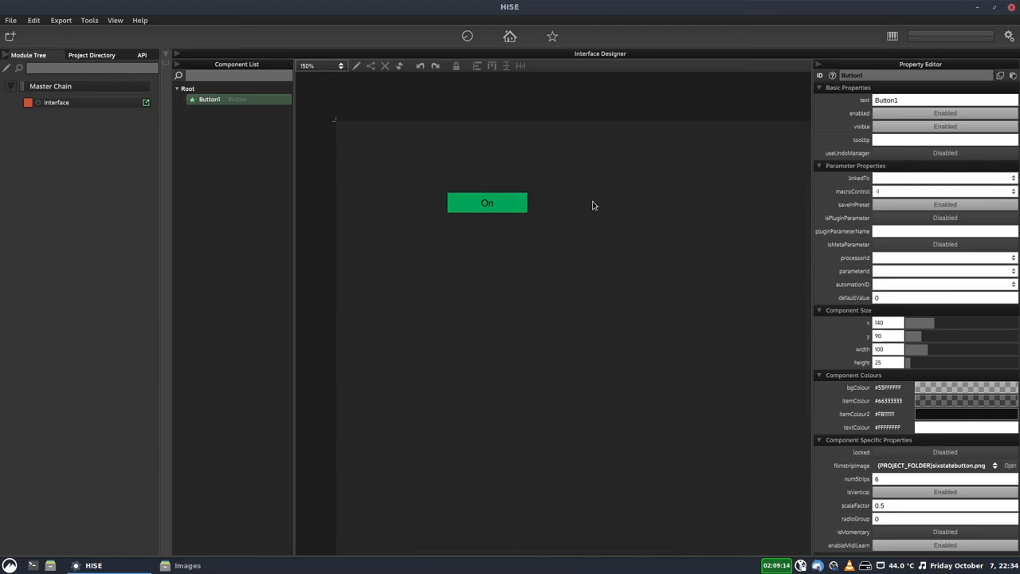
{"action": "mouse_move", "coordinate": [560, 239]}
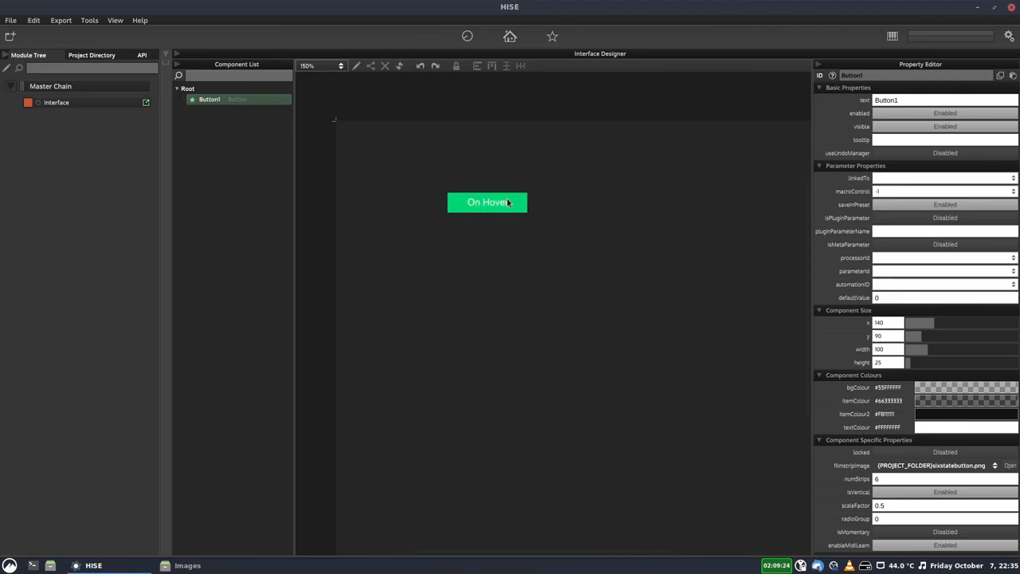
{"action": "mouse_move", "coordinate": [699, 211]}
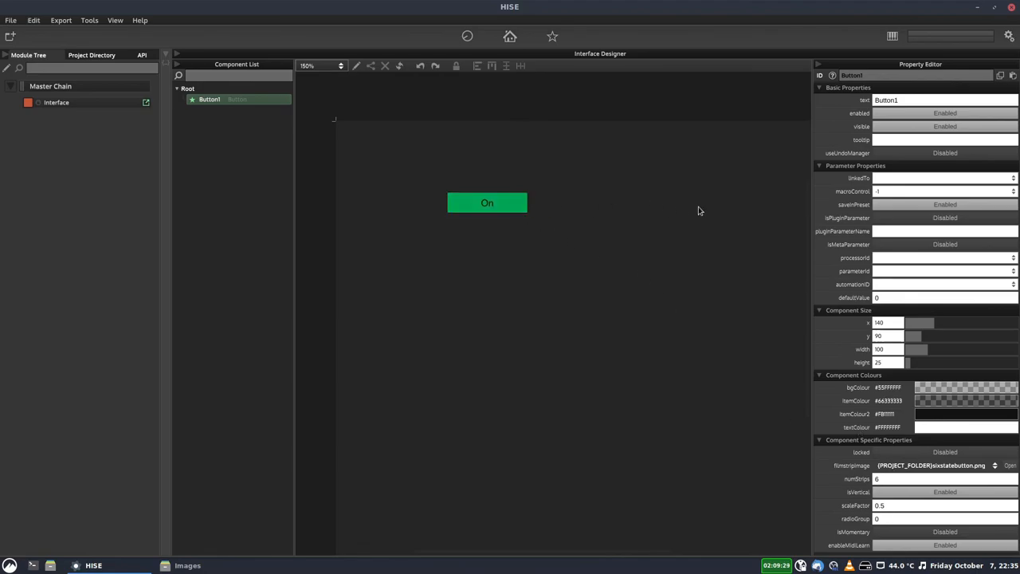